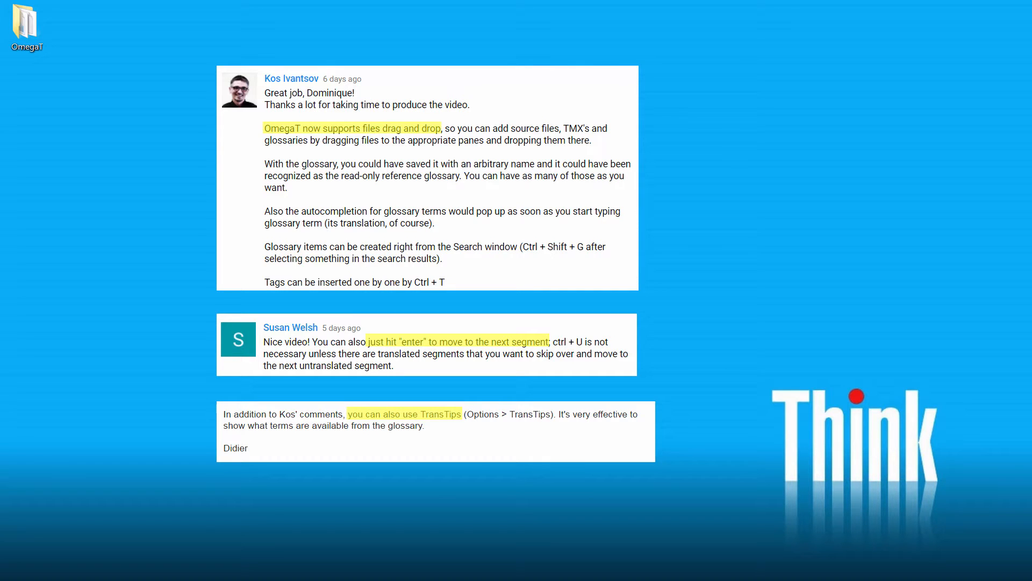
Launch OmegaT and start a new project from the Project menu.
{"action": "double_click", "coordinate": [26, 23]}
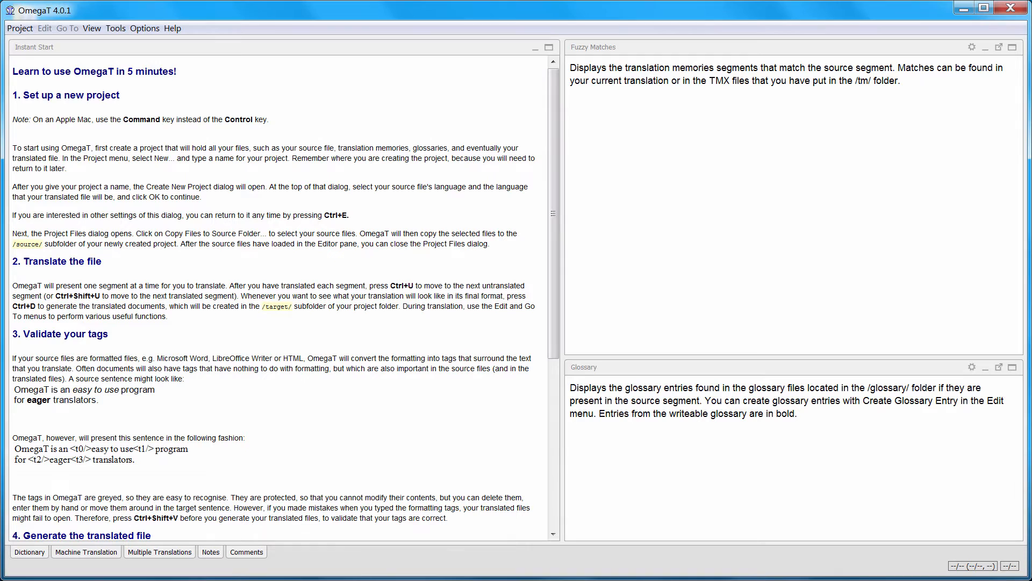
{"action": "left_click", "coordinate": [19, 28]}
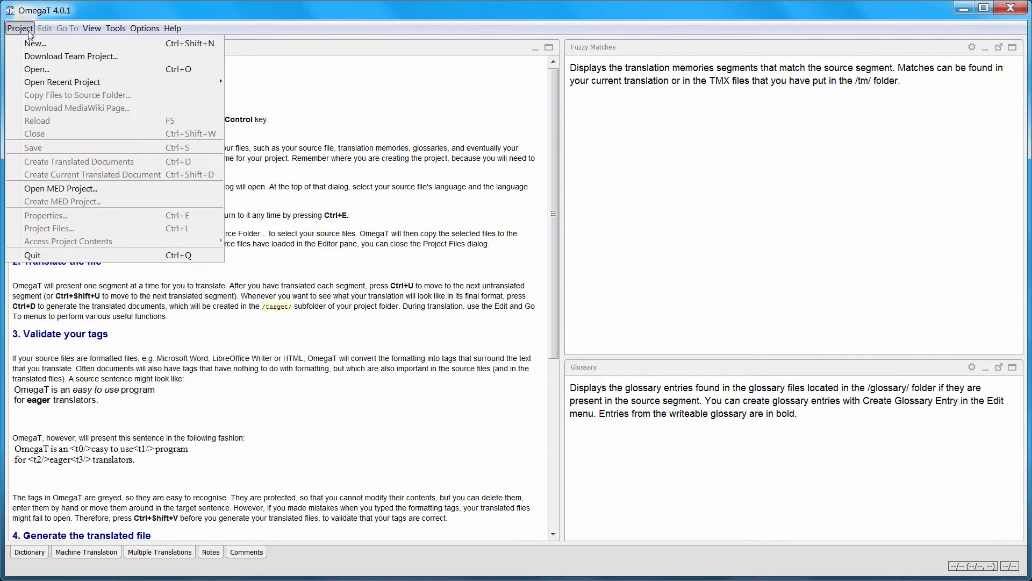
{"action": "left_click", "coordinate": [35, 43]}
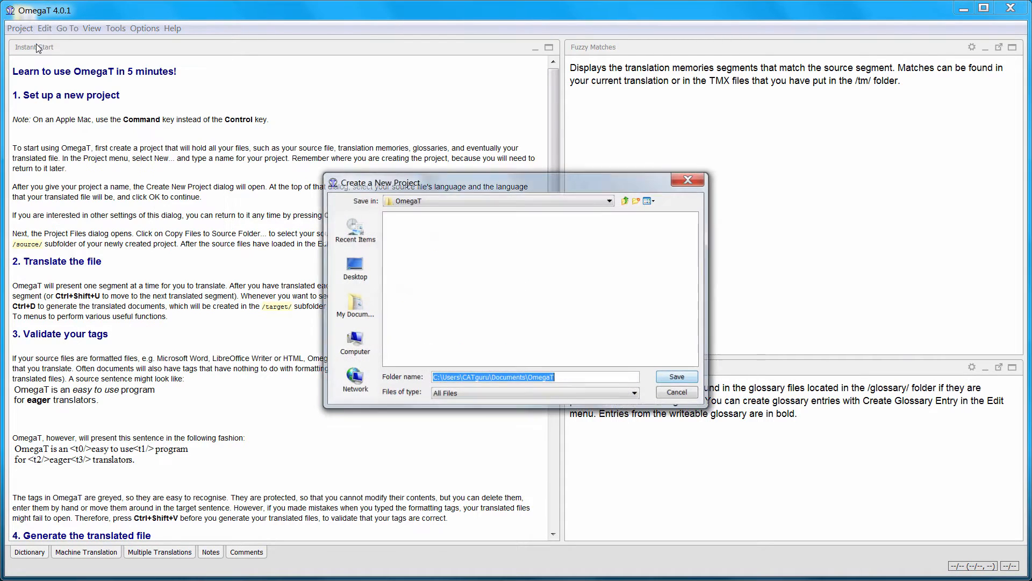
Create folder suunto_fi-en, save the project there and accept FI to EN-GB languages.
{"action": "left_click", "coordinate": [637, 202]}
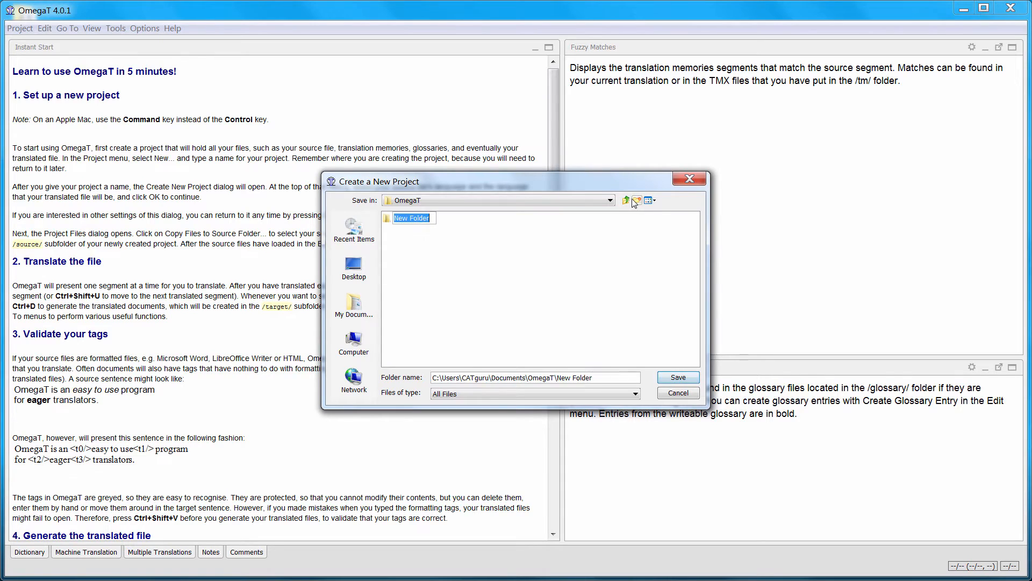
{"action": "type", "text": "suunto_fi-e"}
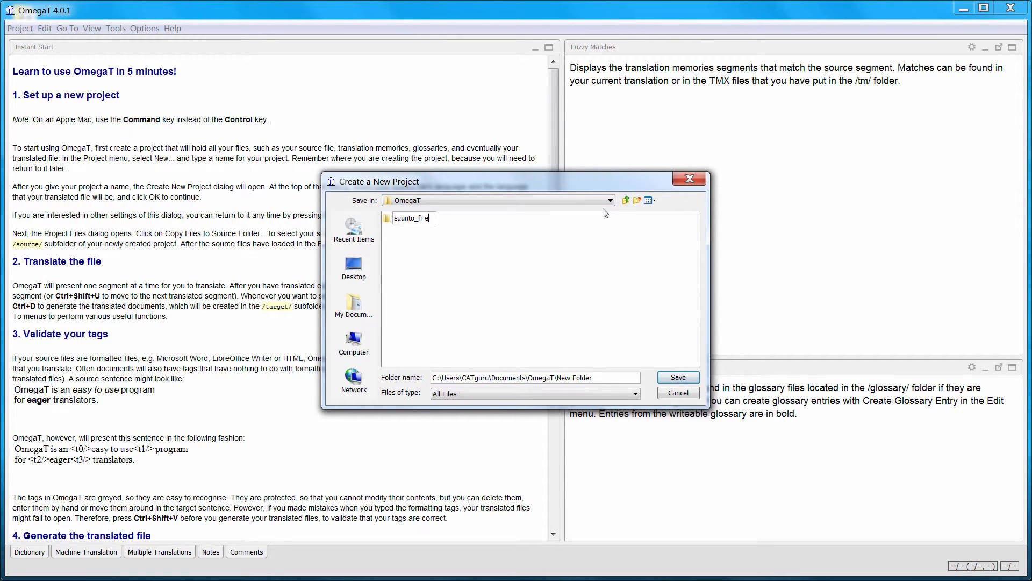
{"action": "left_click", "coordinate": [677, 377]}
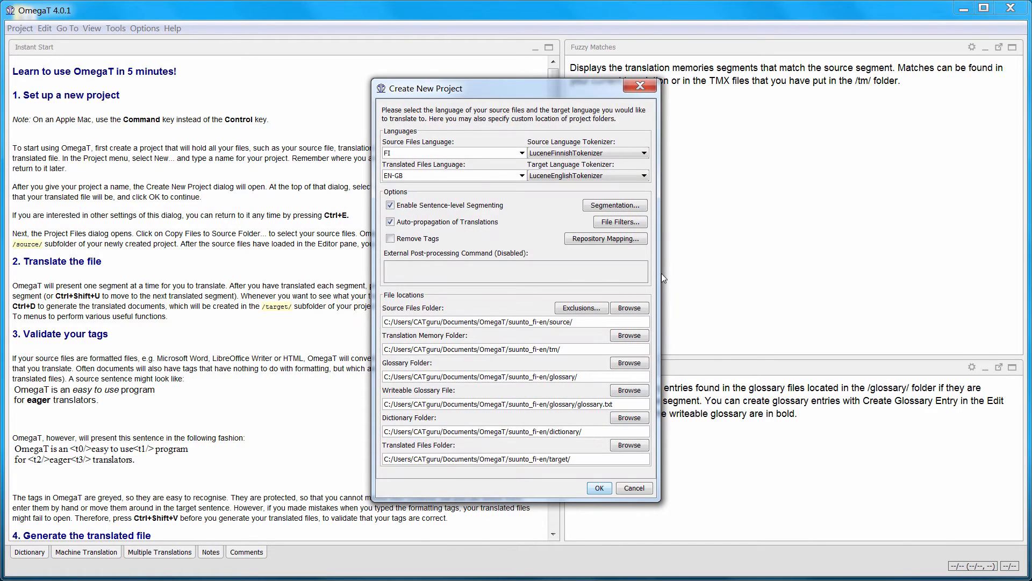
{"action": "mouse_move", "coordinate": [658, 267]}
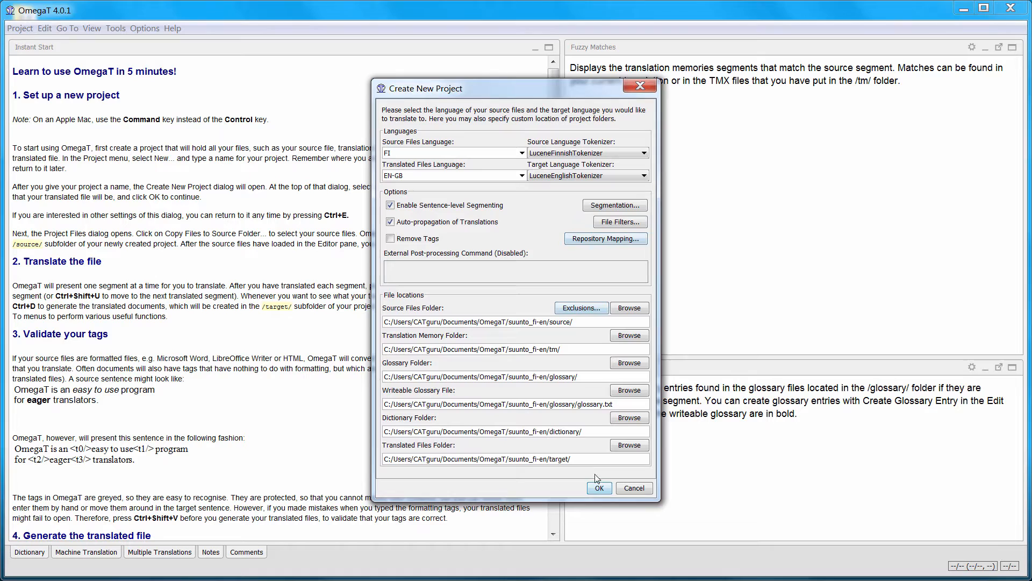
{"action": "left_click", "coordinate": [598, 488]}
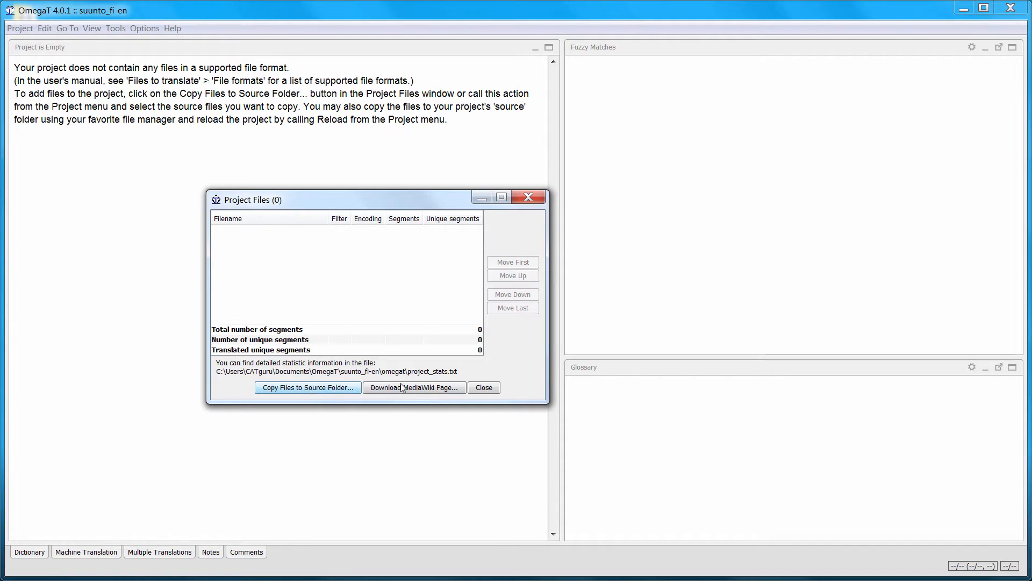
Dismiss the empty project files summary and move the Explorer window aside.
{"action": "left_click", "coordinate": [483, 388]}
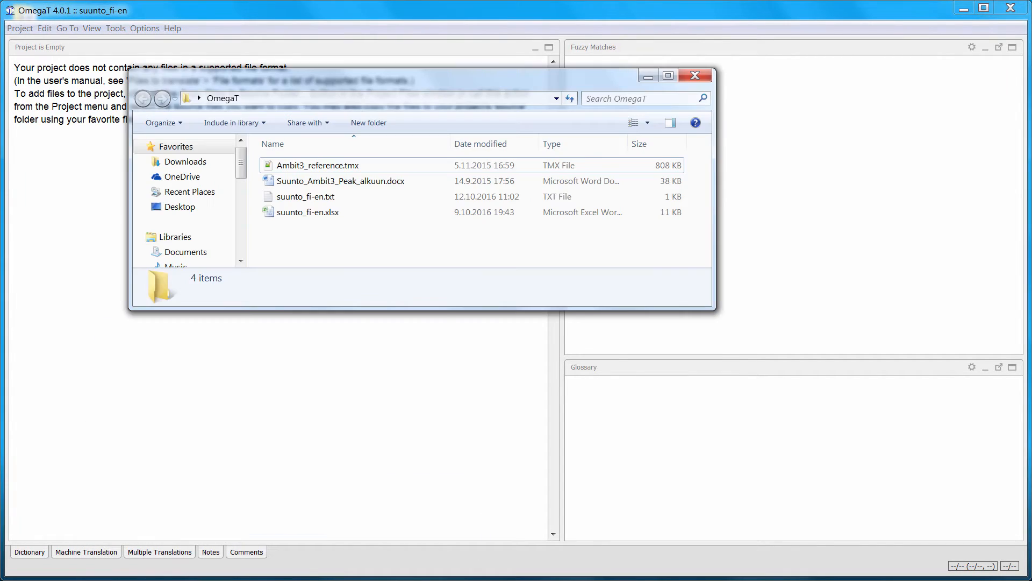
{"action": "left_click_drag", "start_coordinate": [421, 76], "coordinate": [514, 118]}
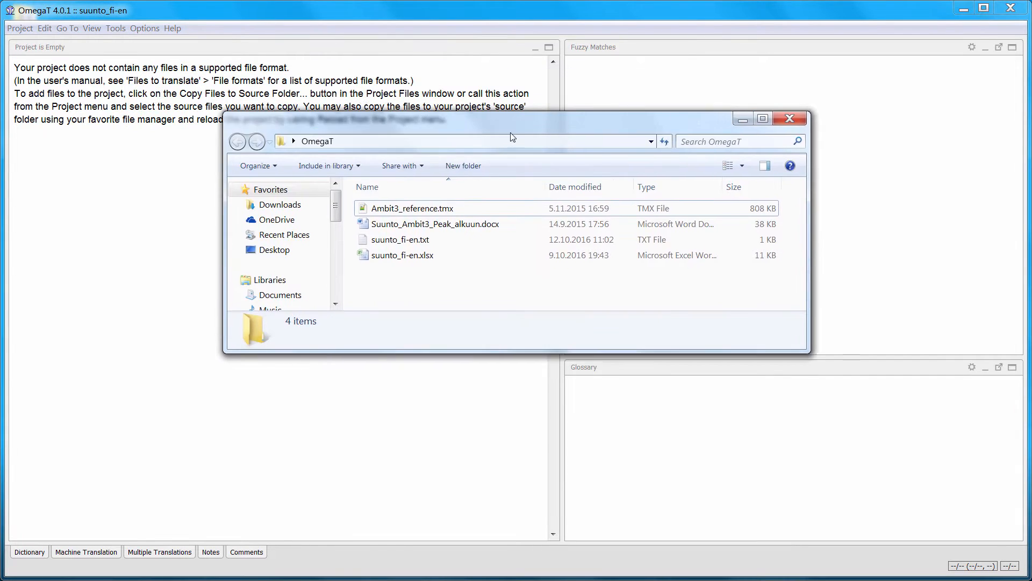
{"action": "left_click_drag", "start_coordinate": [512, 137], "coordinate": [632, 232]}
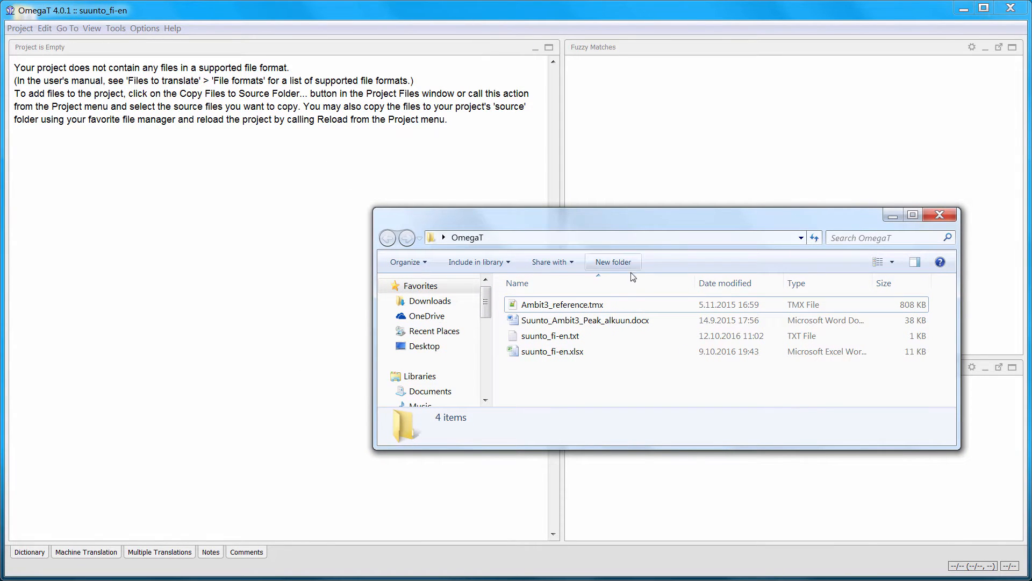
Drop the Suunto Word document as source and the suunto_fi-en text file as glossary.
{"action": "left_click", "coordinate": [585, 321]}
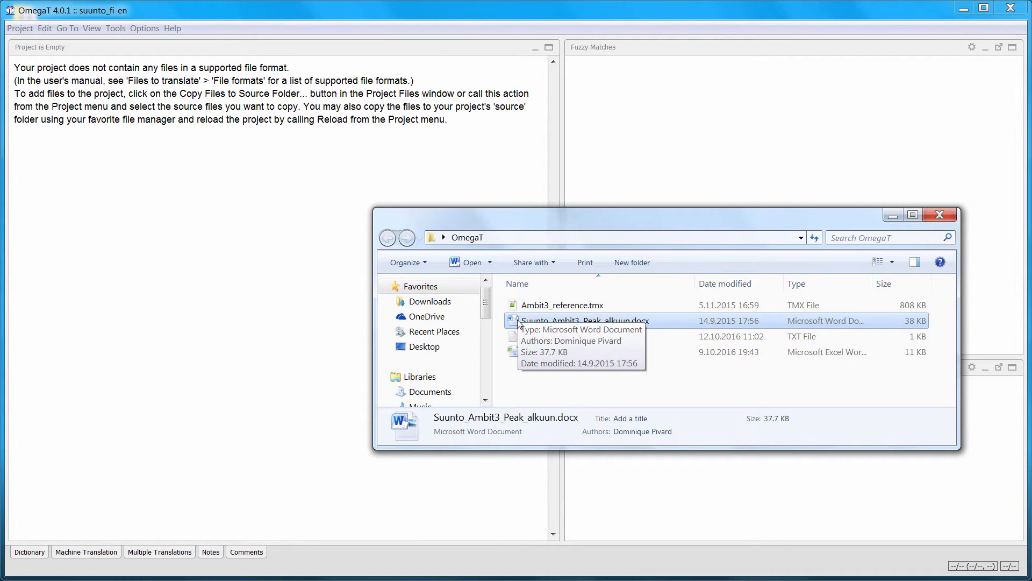
{"action": "left_click_drag", "start_coordinate": [585, 320], "coordinate": [195, 247]}
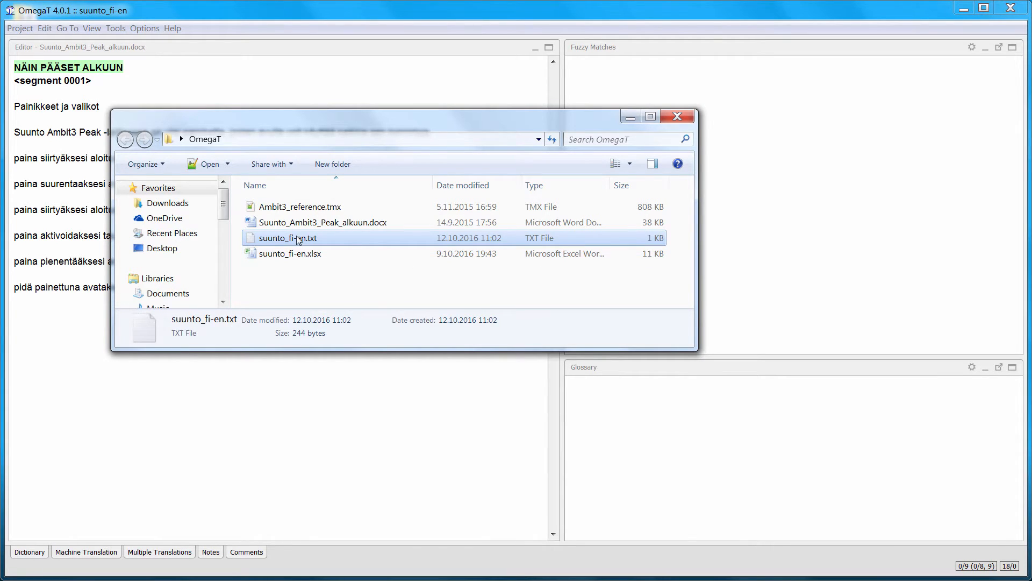
{"action": "left_click_drag", "start_coordinate": [297, 237], "coordinate": [382, 260]}
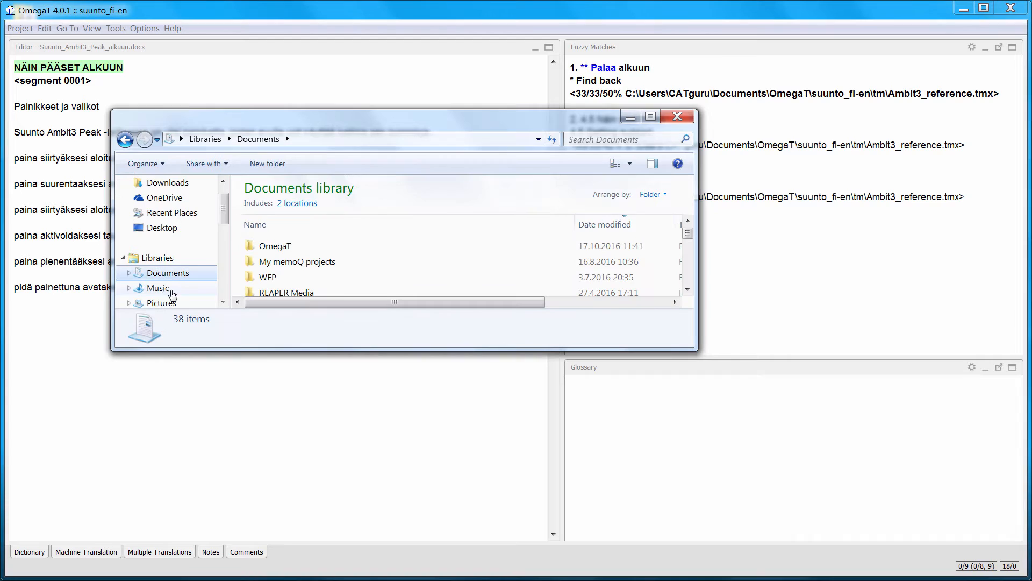
Browse into OmegaT > suunto_fi-en and inspect the source folder.
{"action": "double_click", "coordinate": [274, 245]}
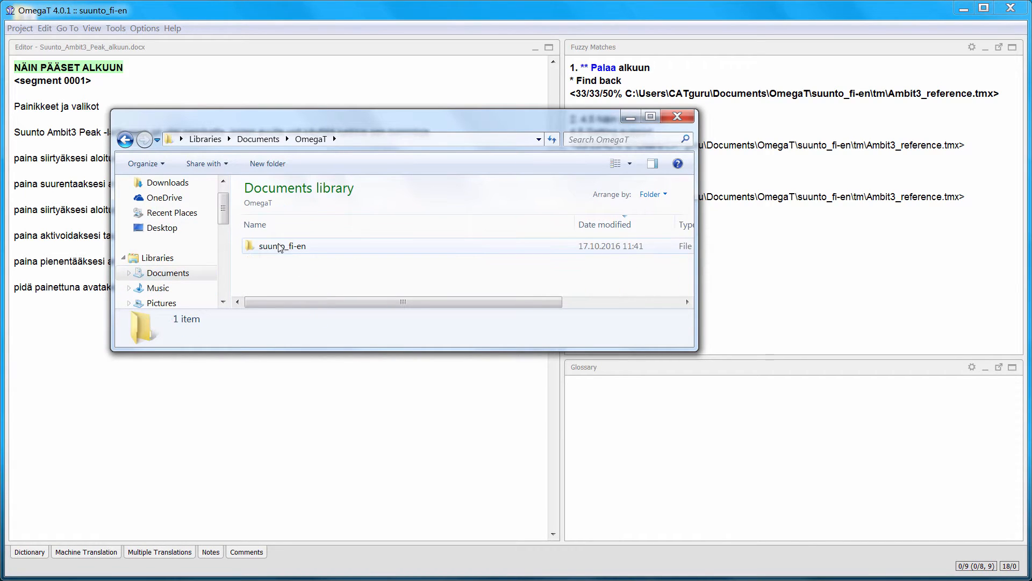
{"action": "double_click", "coordinate": [284, 246]}
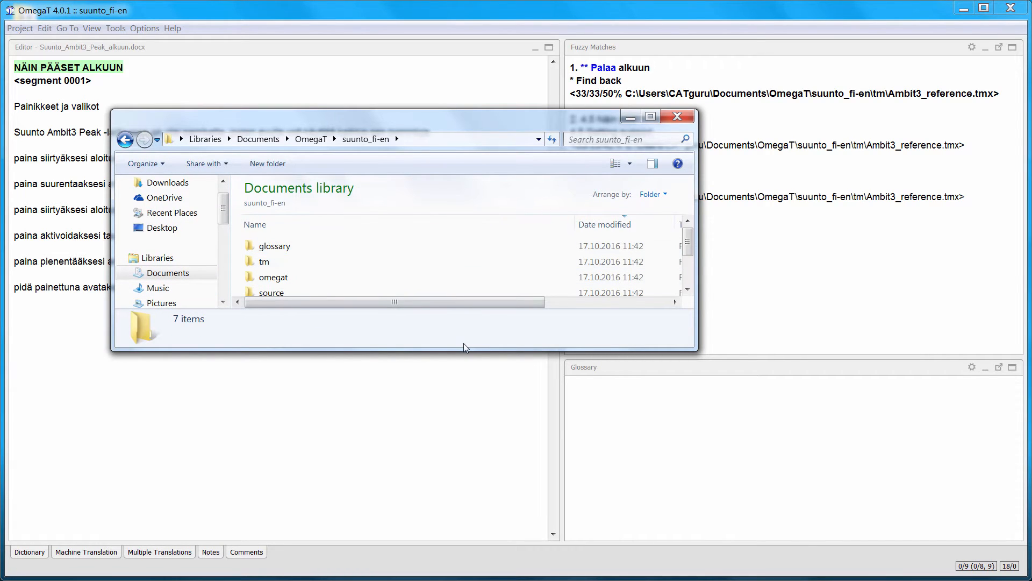
{"action": "double_click", "coordinate": [270, 292]}
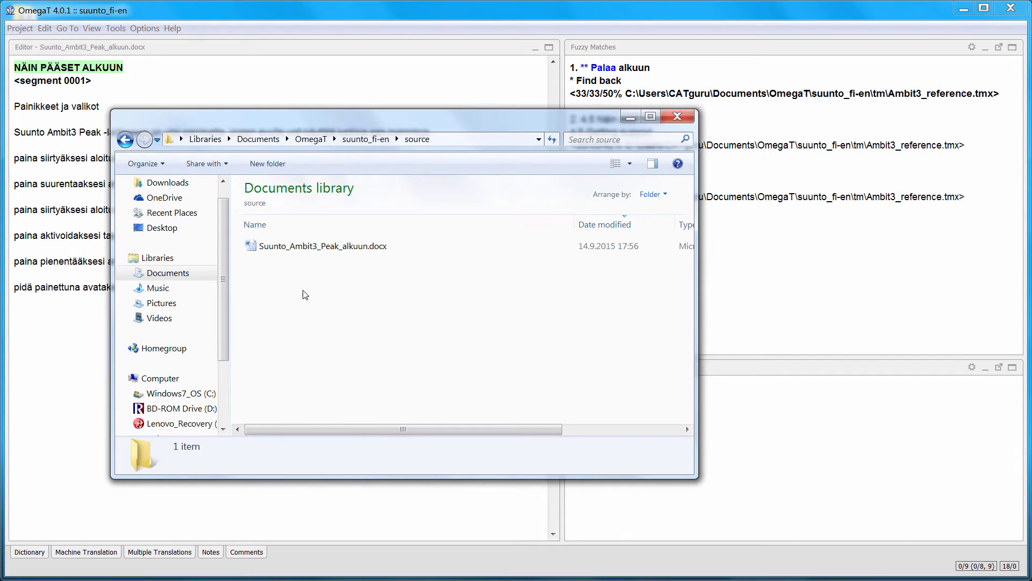
{"action": "mouse_move", "coordinate": [318, 245]}
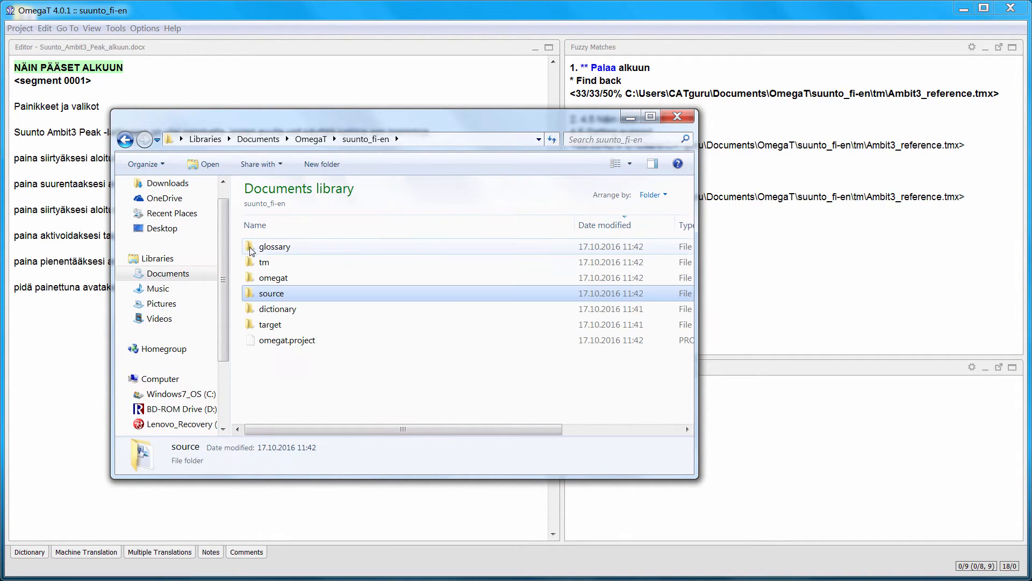
Inspect the tm folder, go back and look inside the glossary folder.
{"action": "double_click", "coordinate": [264, 262]}
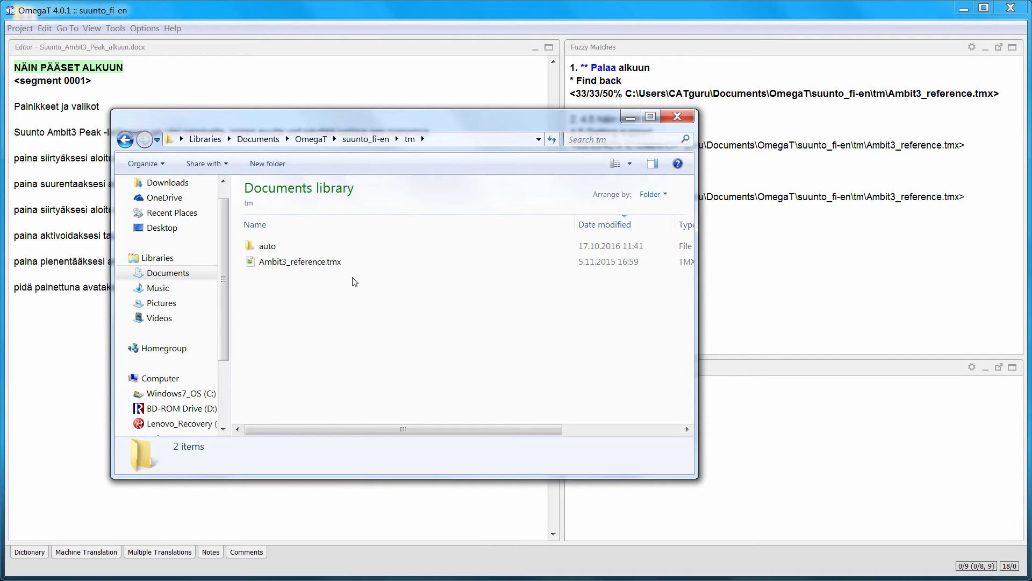
{"action": "left_click", "coordinate": [364, 139]}
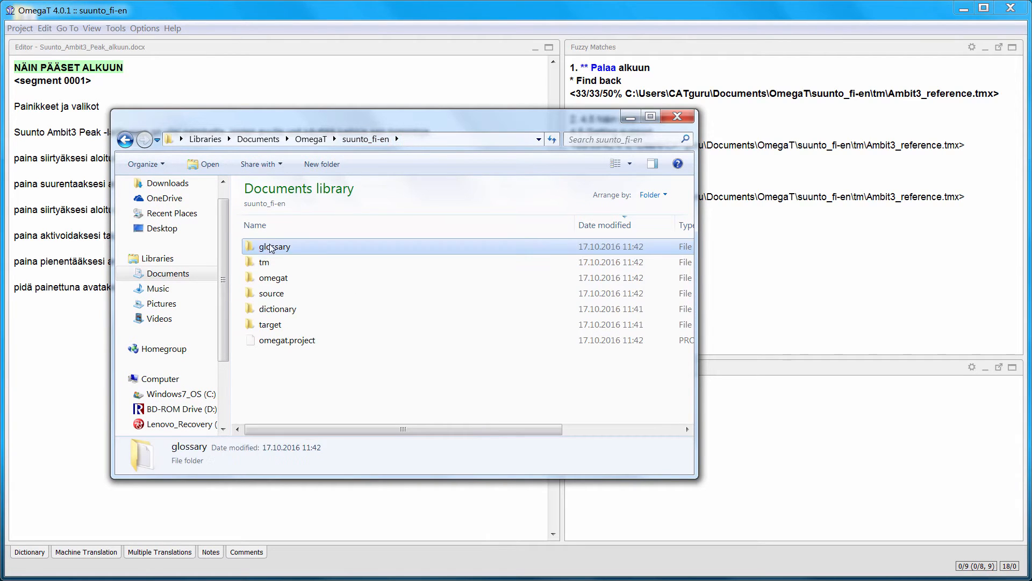
{"action": "double_click", "coordinate": [274, 245]}
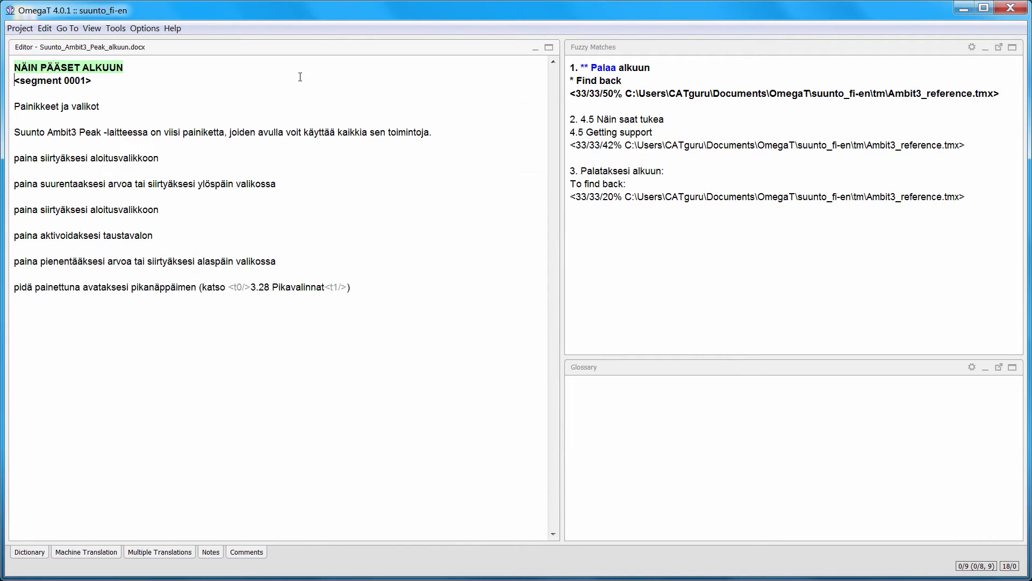
Translate segment 1 as GETTING STARTED and move through the segments with Ctrl+P / Ctrl+N.
{"action": "type", "text": "GETTING STARTED"}
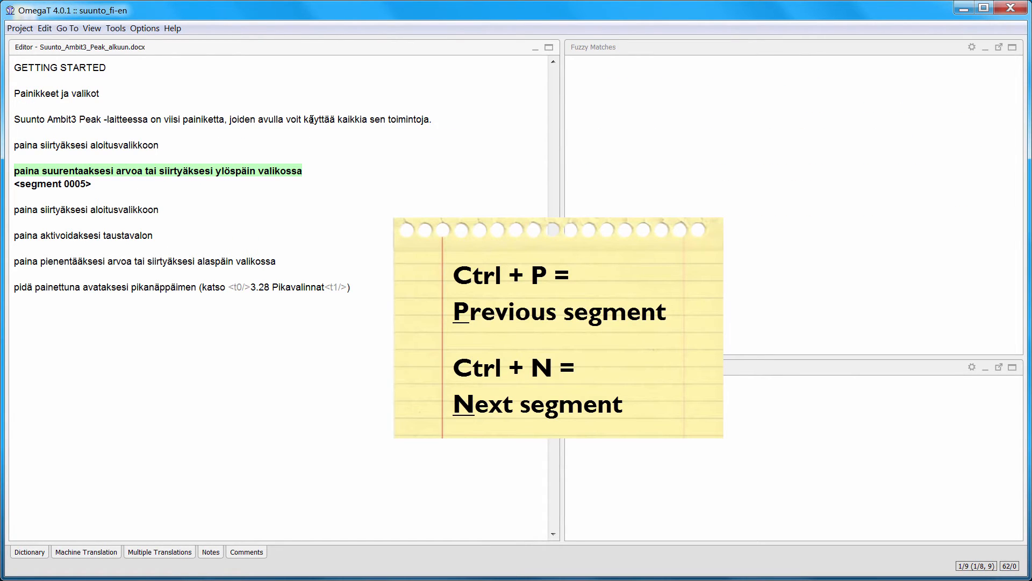
{"action": "key", "text": "ctrl+p"}
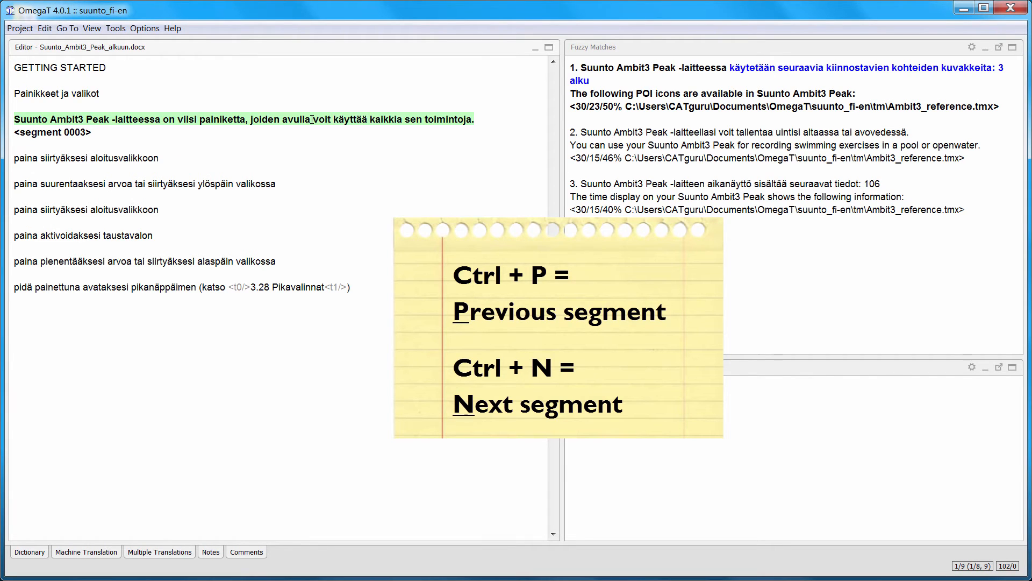
{"action": "key", "text": "ctrl+n"}
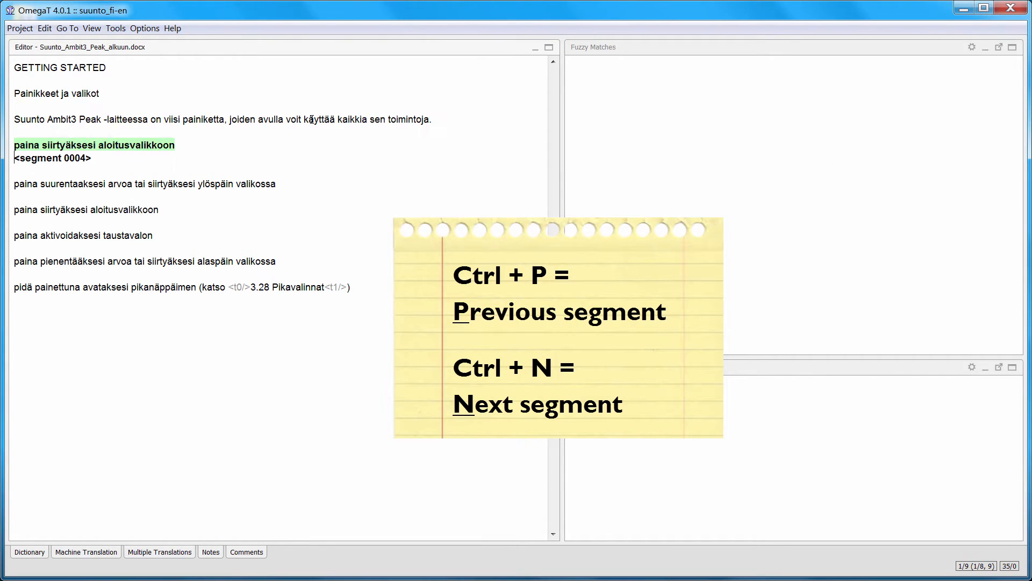
{"action": "key", "text": "ctrl+n"}
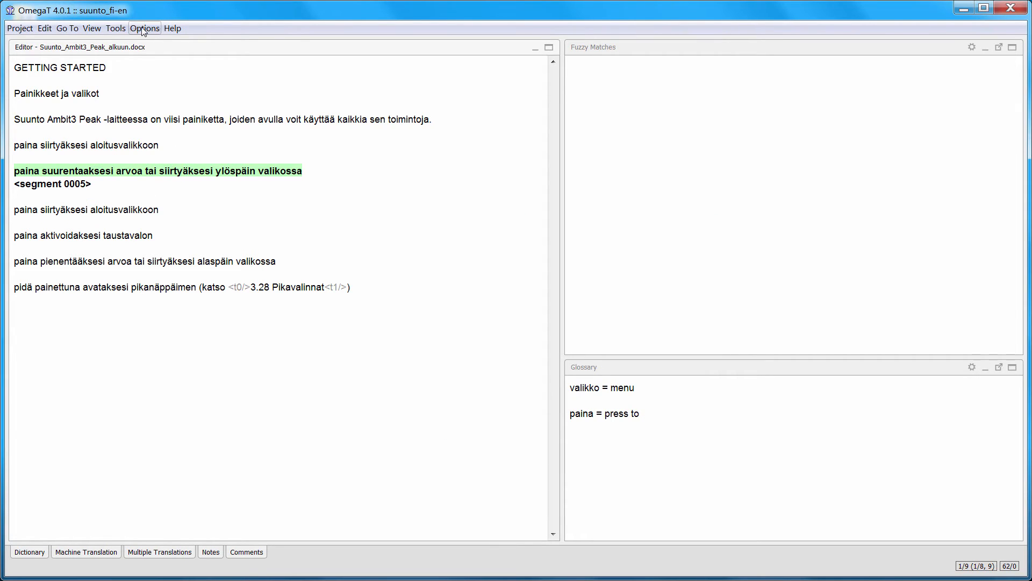
Enable TransTips from the Options menu to underline glossary terms, then close OmegaT.
{"action": "left_click", "coordinate": [144, 28]}
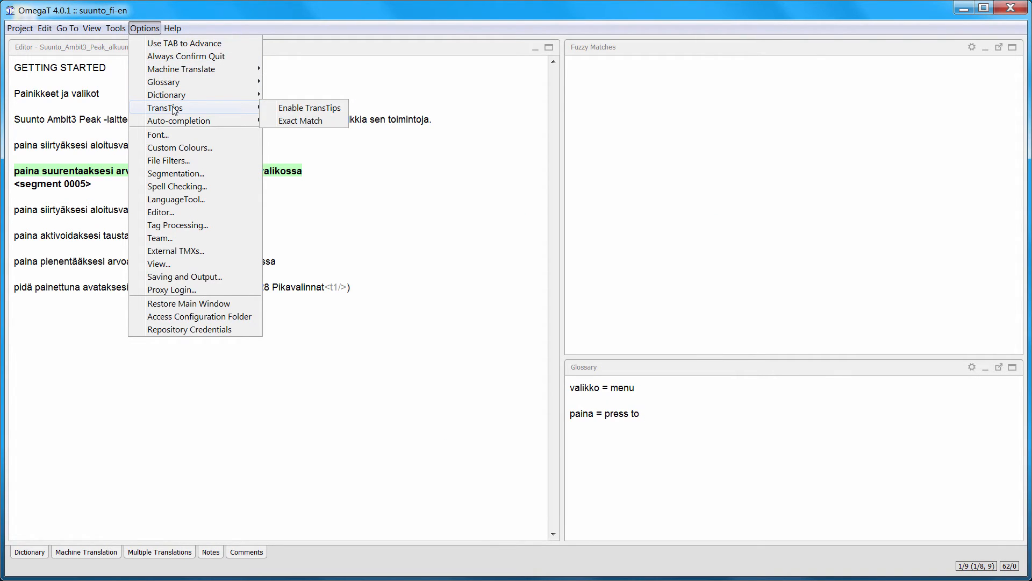
{"action": "mouse_move", "coordinate": [310, 107]}
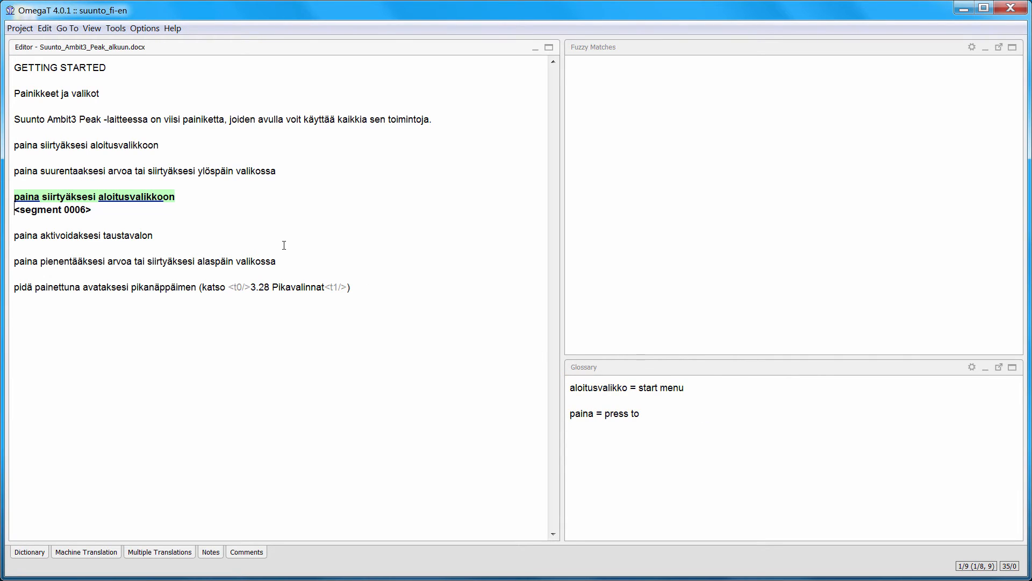
{"action": "mouse_move", "coordinate": [271, 241]}
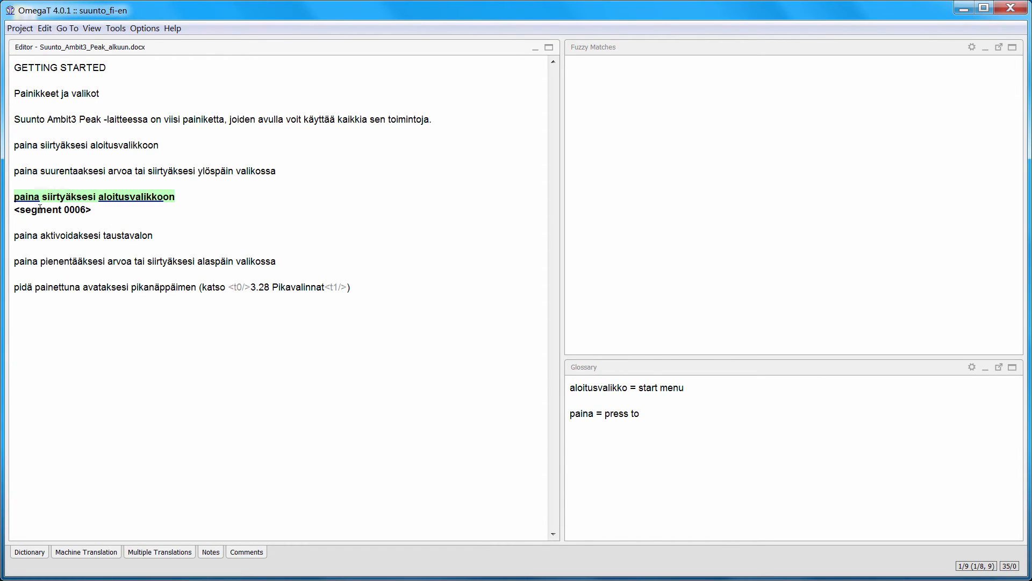
{"action": "mouse_move", "coordinate": [153, 206]}
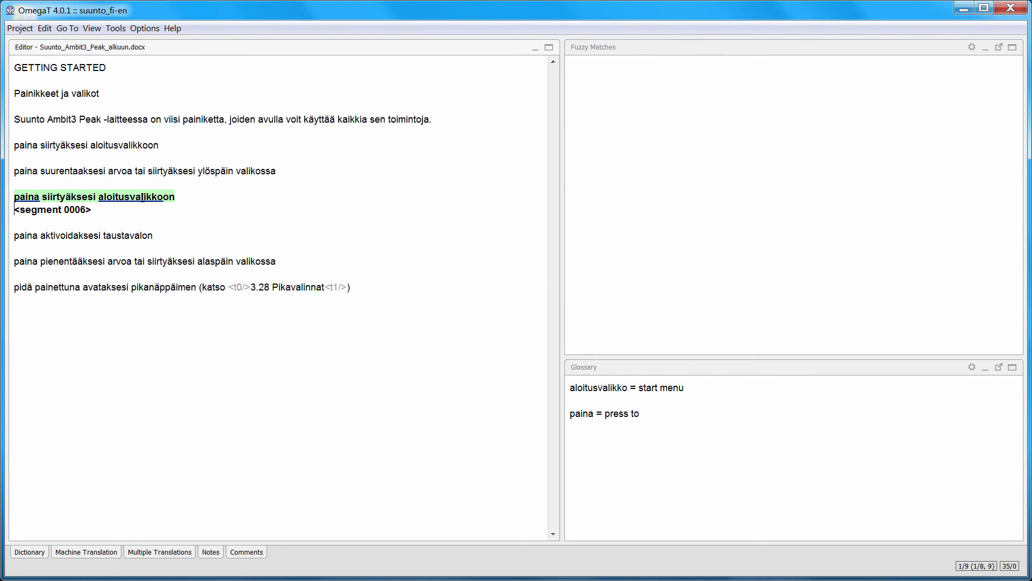
{"action": "left_click", "coordinate": [1021, 7]}
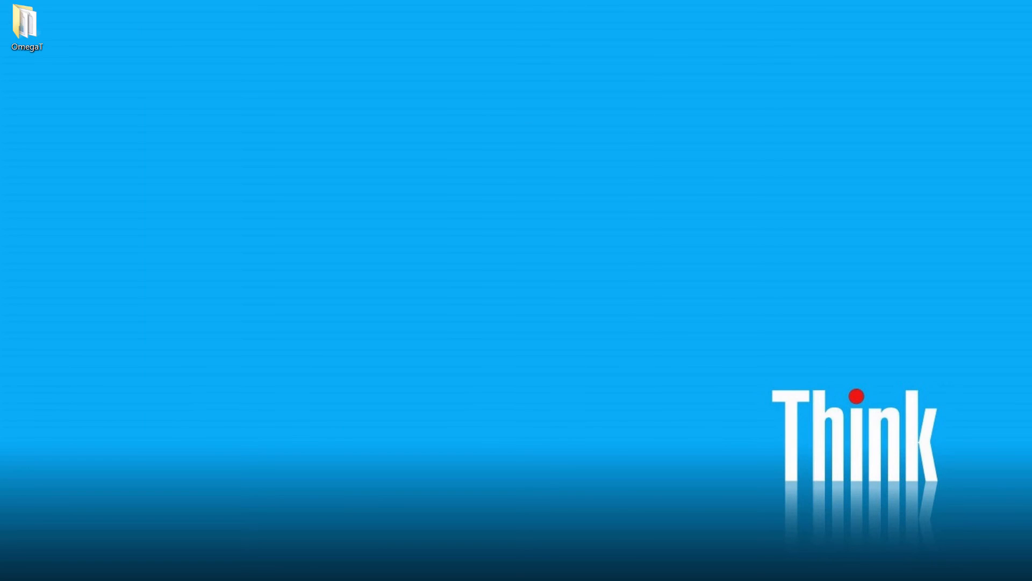